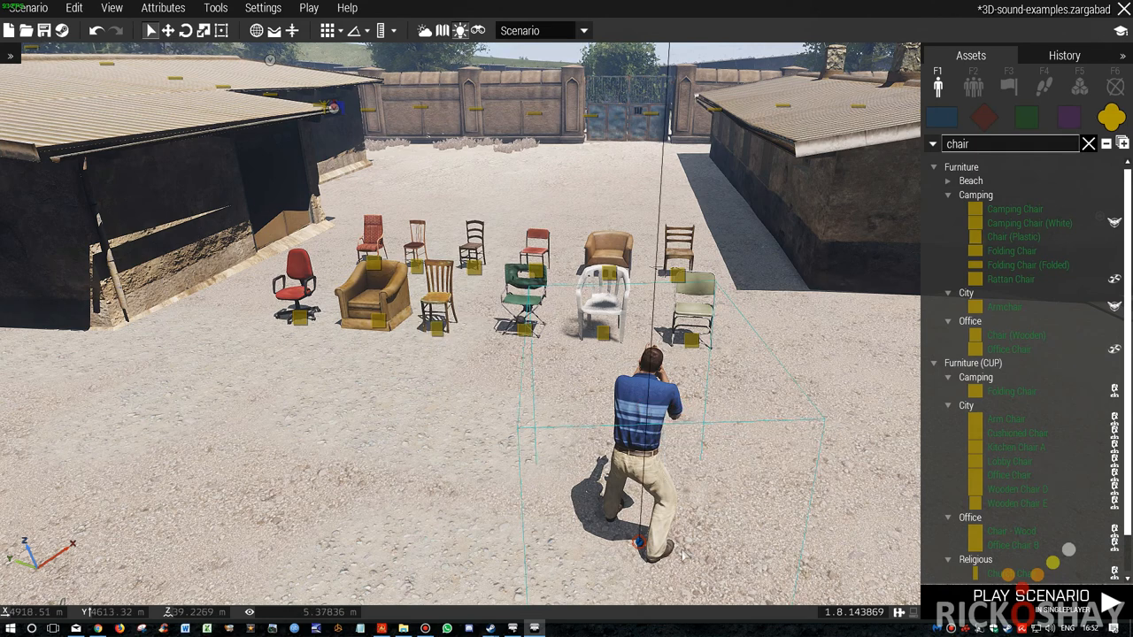
# - Launch the chair scenario into play from the Eden Editor for testing
pyautogui.click(1030, 594)
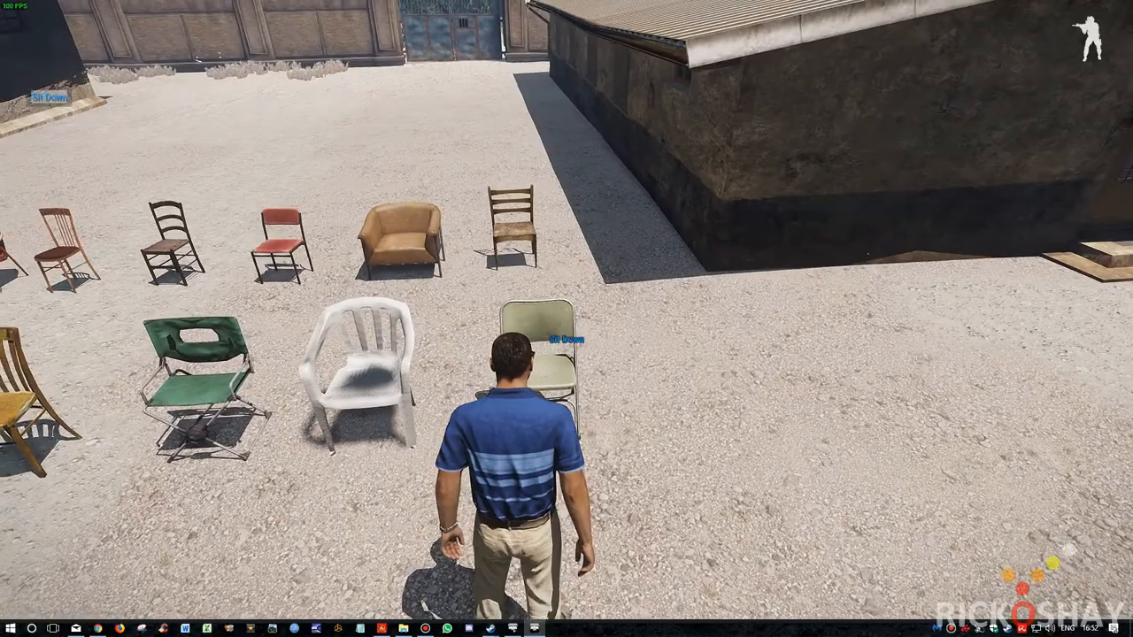
# - Use the Sit Down action on the camping chair, tan armchair and dark wooden chair
pyautogui.click(563, 354)
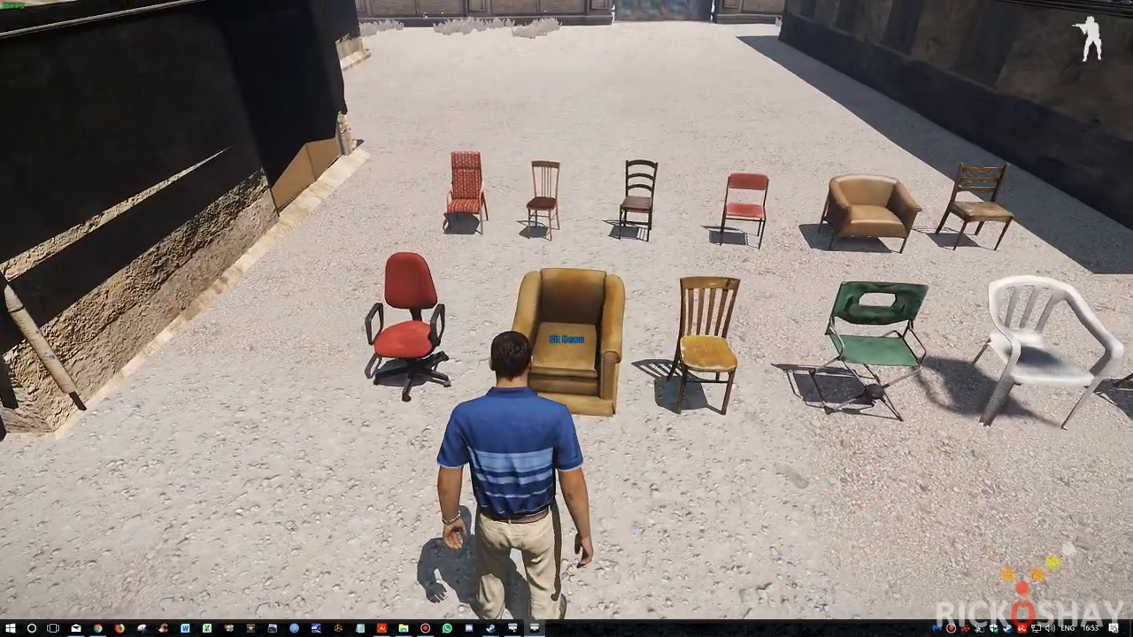
pyautogui.click(563, 345)
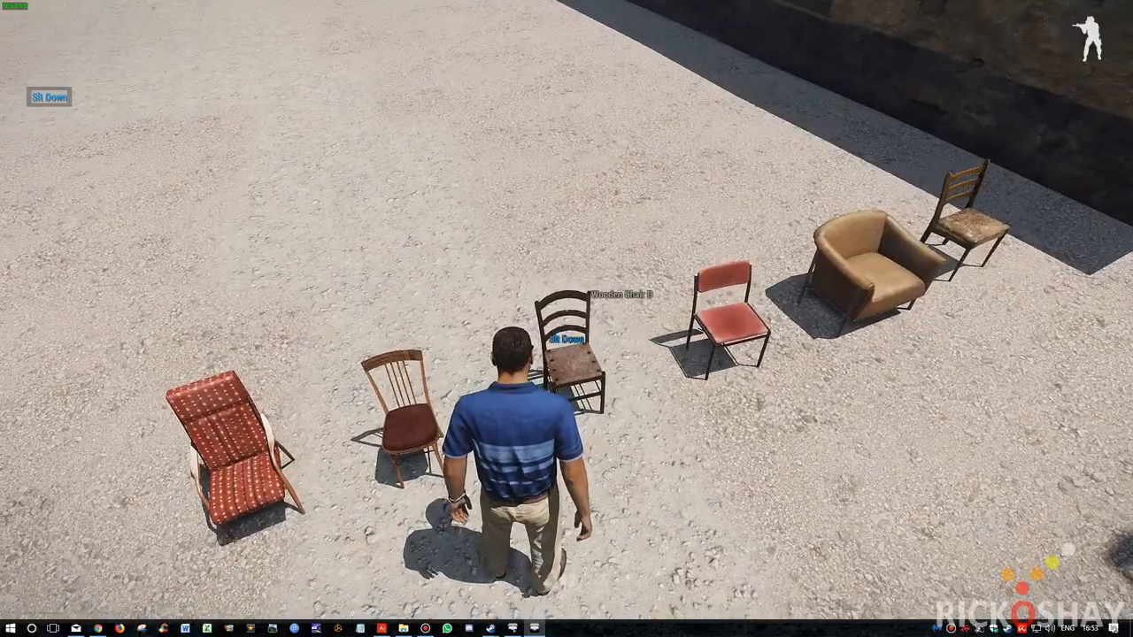
pyautogui.click(567, 340)
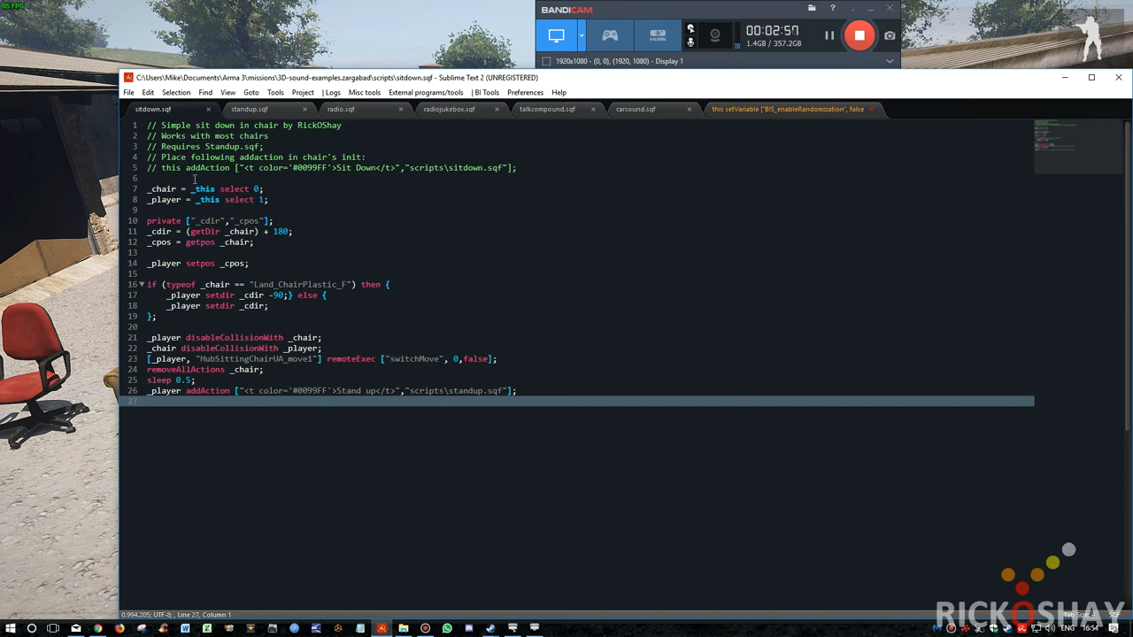
pyautogui.doubleClick(170, 169)
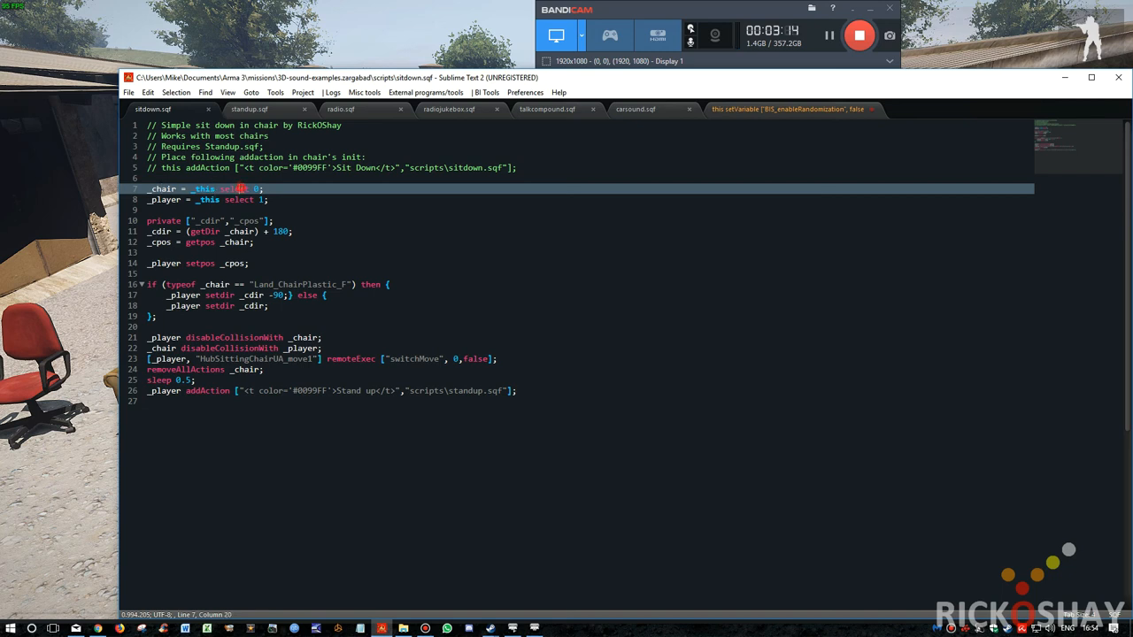
pyautogui.moveTo(187, 188); pyautogui.dragTo(262, 188)
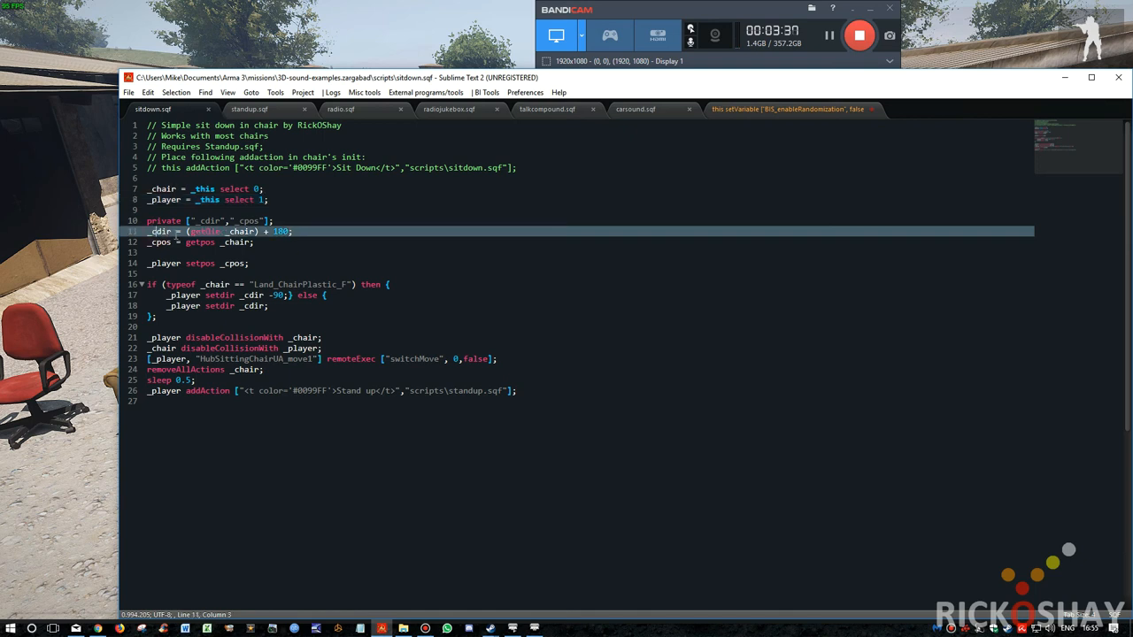
pyautogui.doubleClick(205, 230)
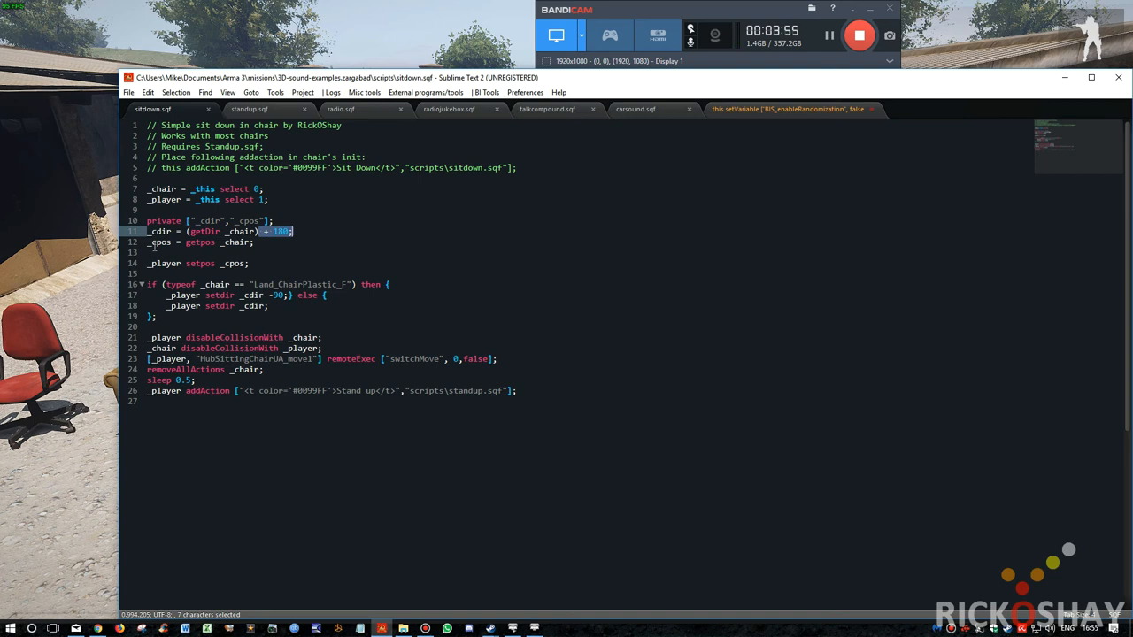
pyautogui.click(209, 241)
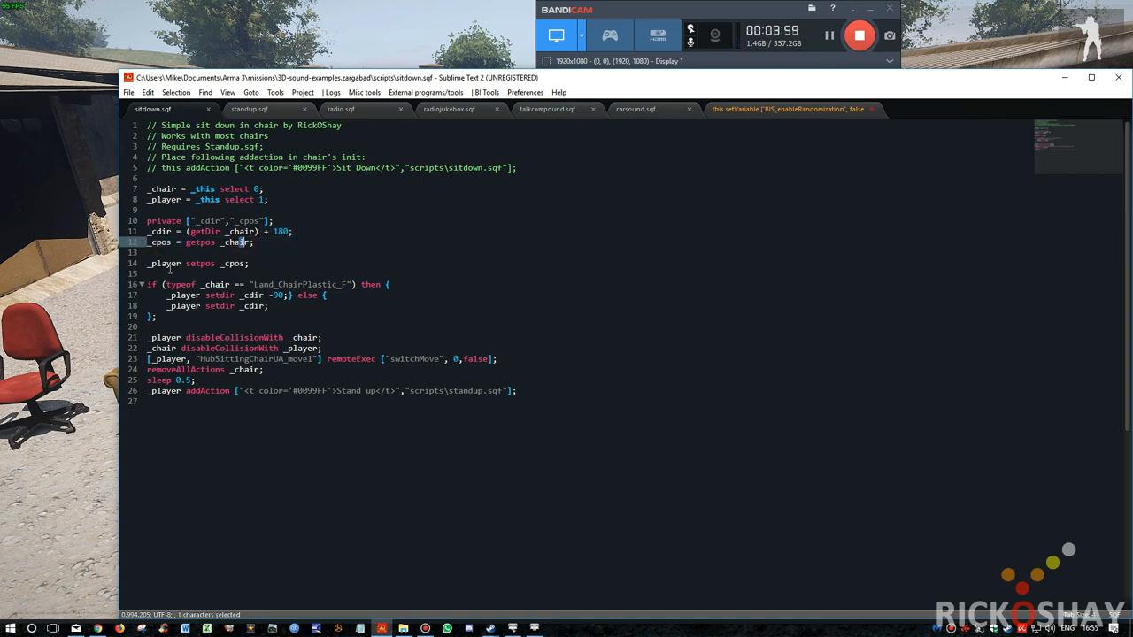
pyautogui.click(206, 262)
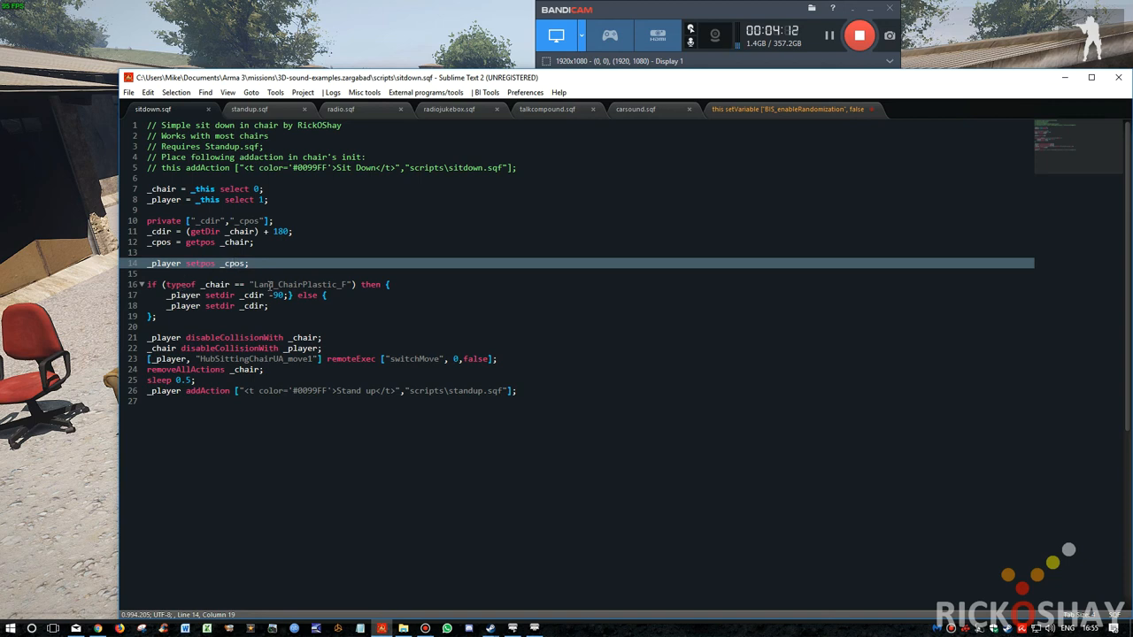
# - Highlight the setPos, switchMove and Stand Up addAction lines and mark the standup.sqf path
pyautogui.doubleClick(301, 283)
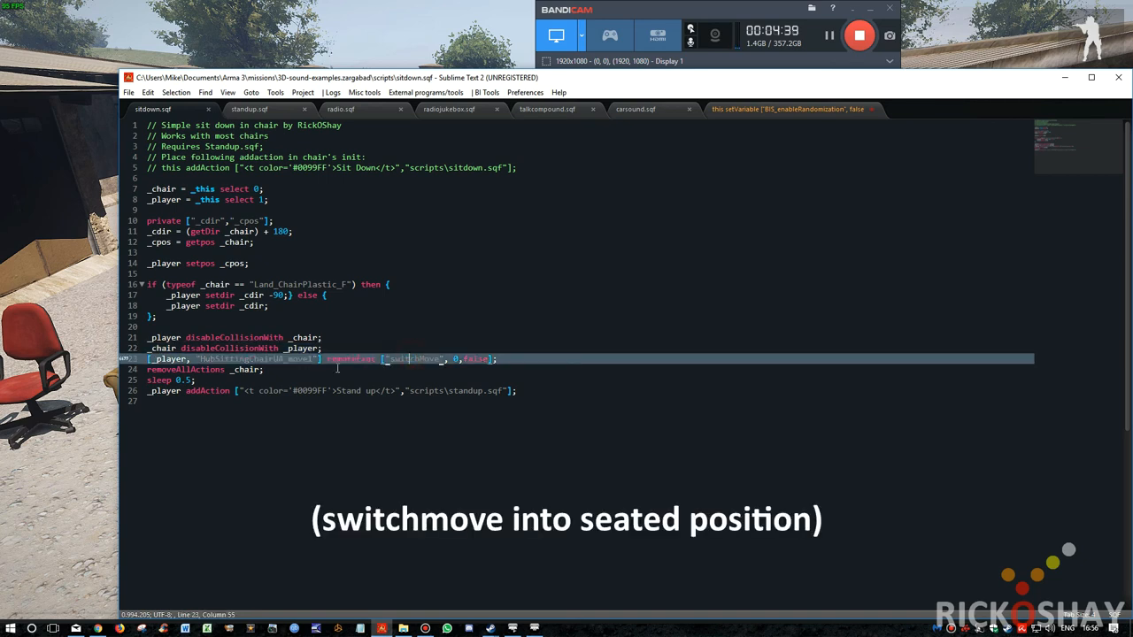
pyautogui.doubleClick(415, 358)
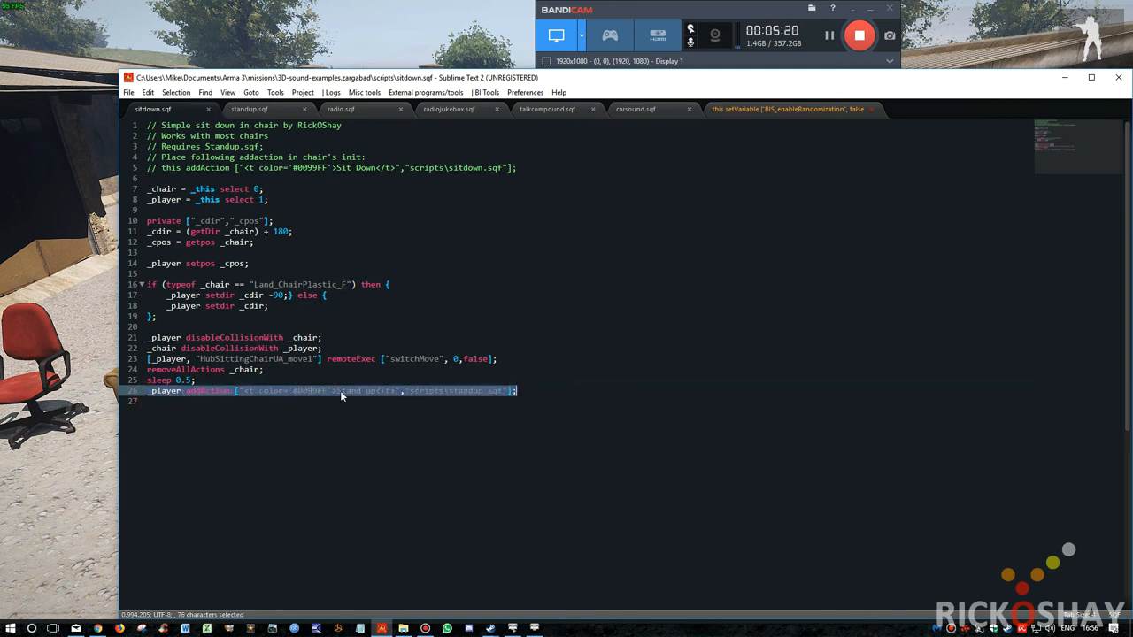
pyautogui.doubleClick(351, 392)
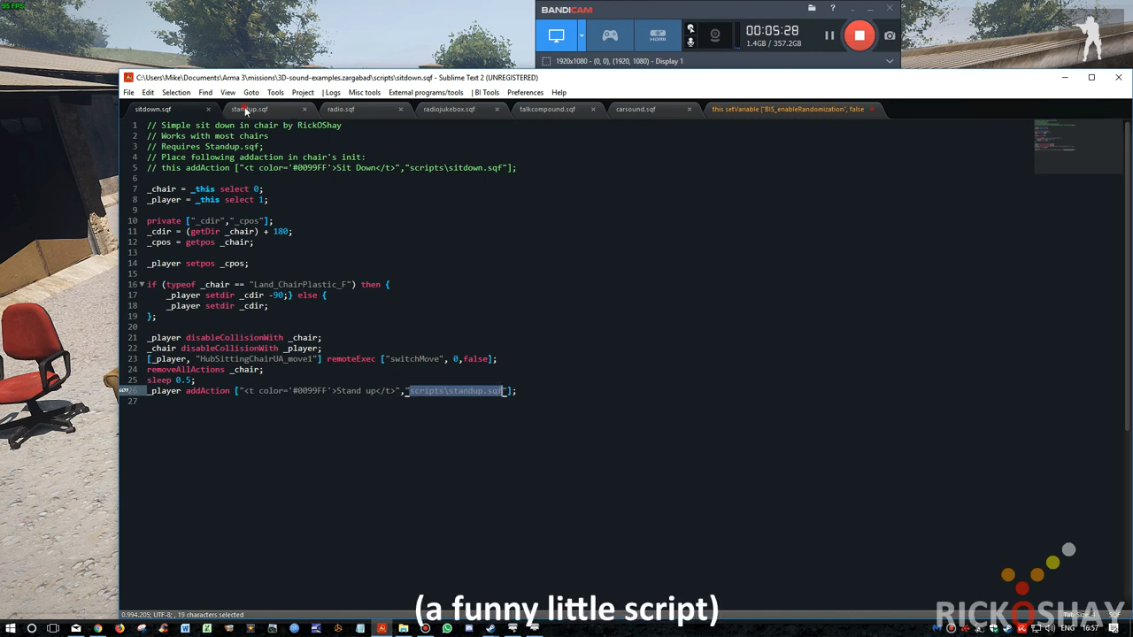
pyautogui.click(248, 110)
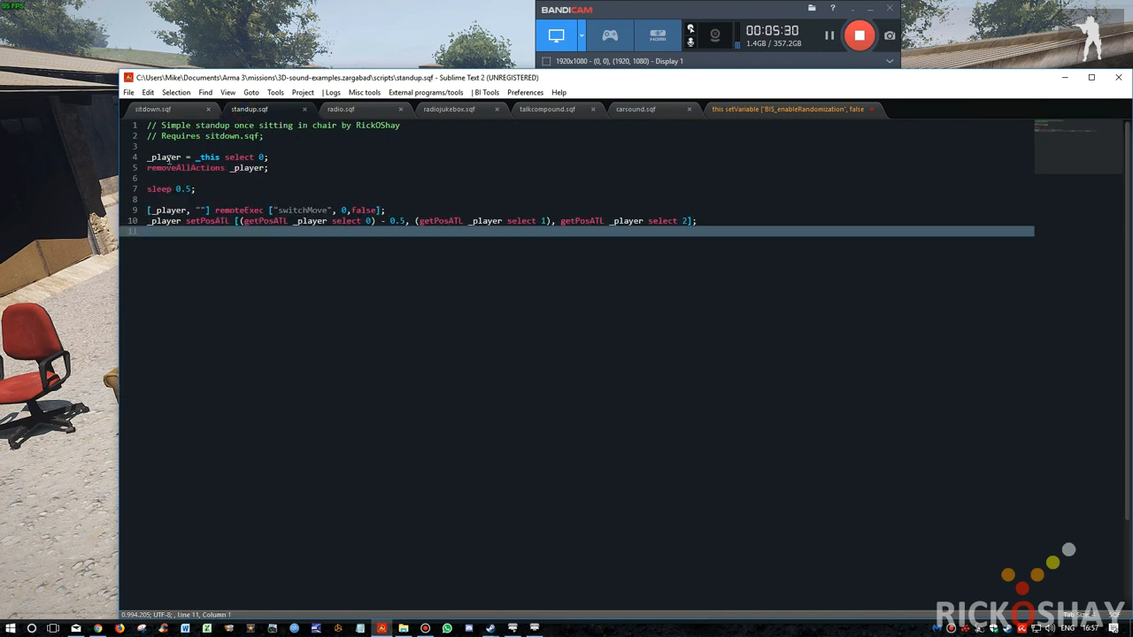
# - Review standup.sqf, then return to the paused Arma 3 window with its debug console
pyautogui.click(195, 156)
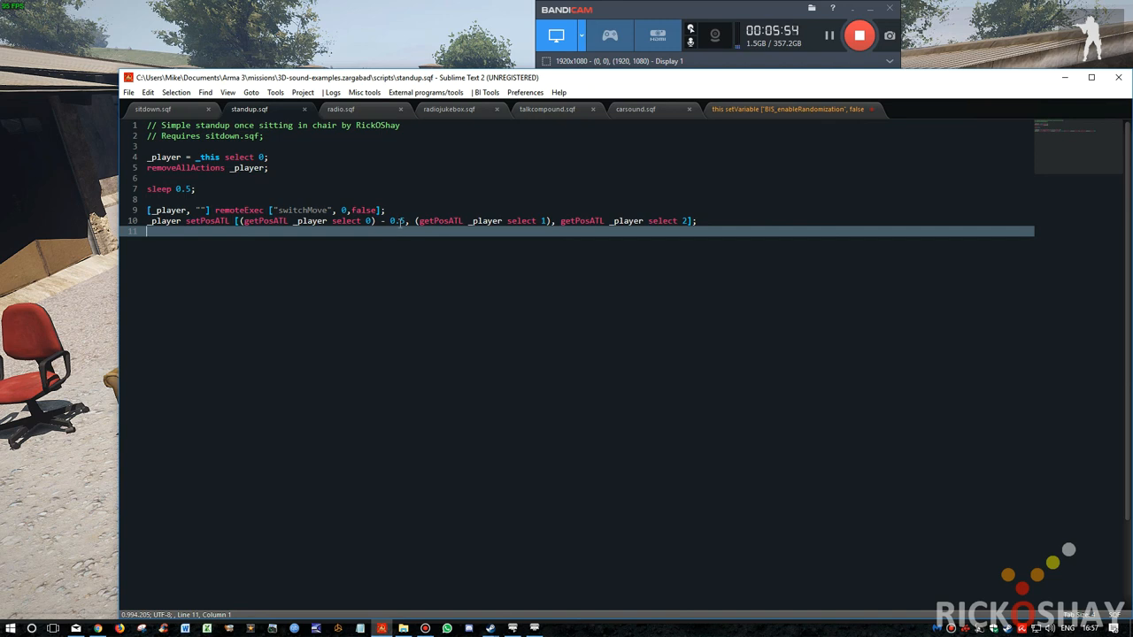
pyautogui.moveTo(443, 244)
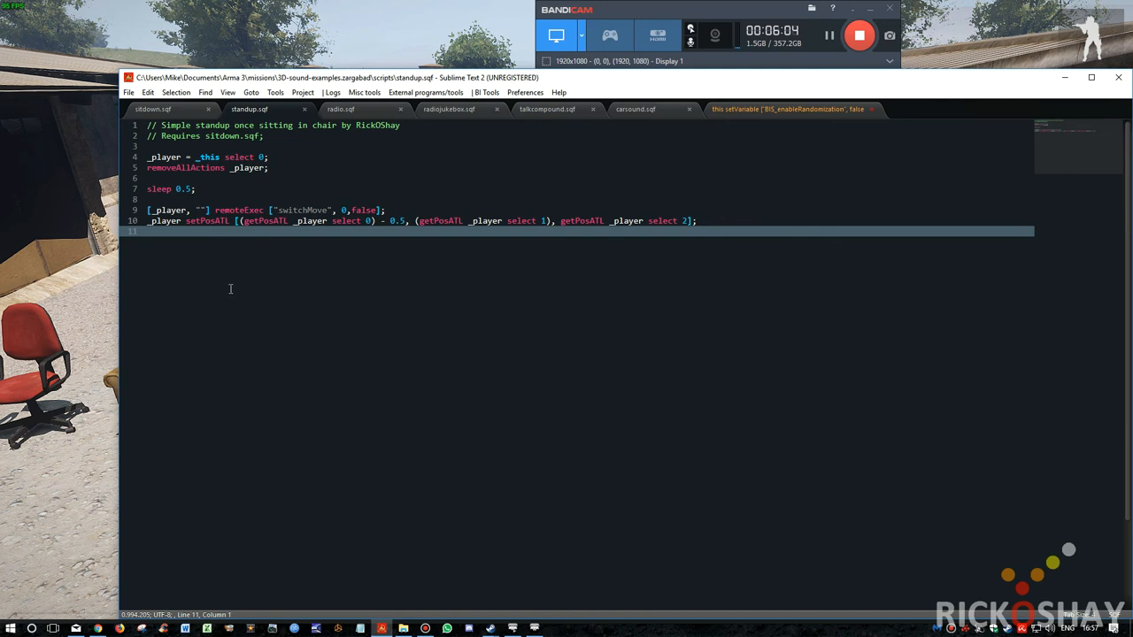
pyautogui.moveTo(200, 269)
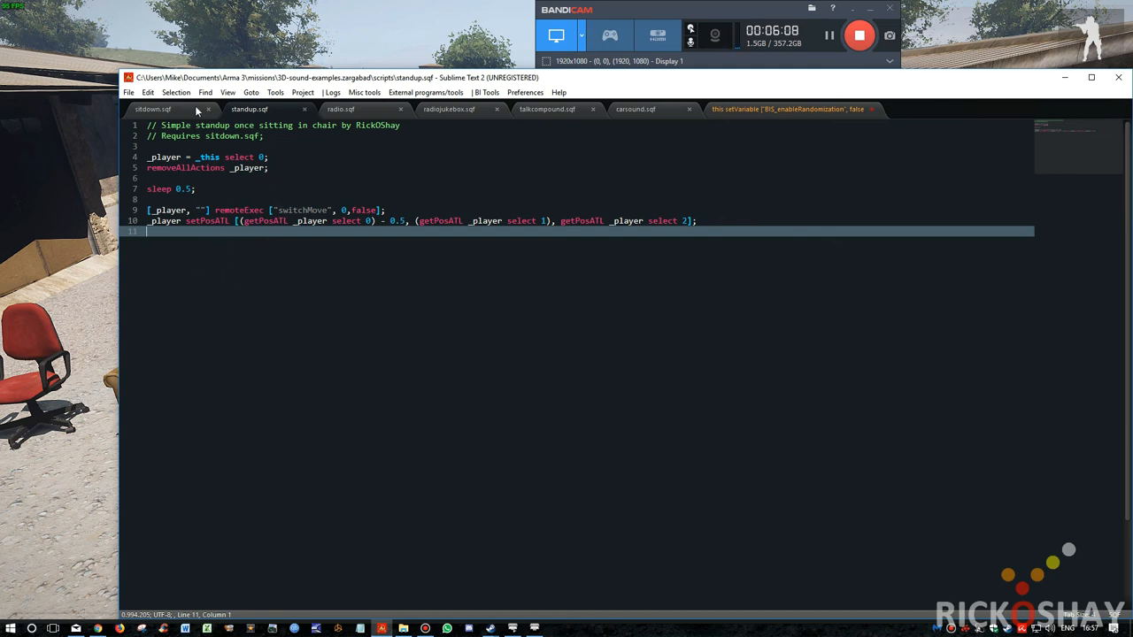
pyautogui.click(177, 92)
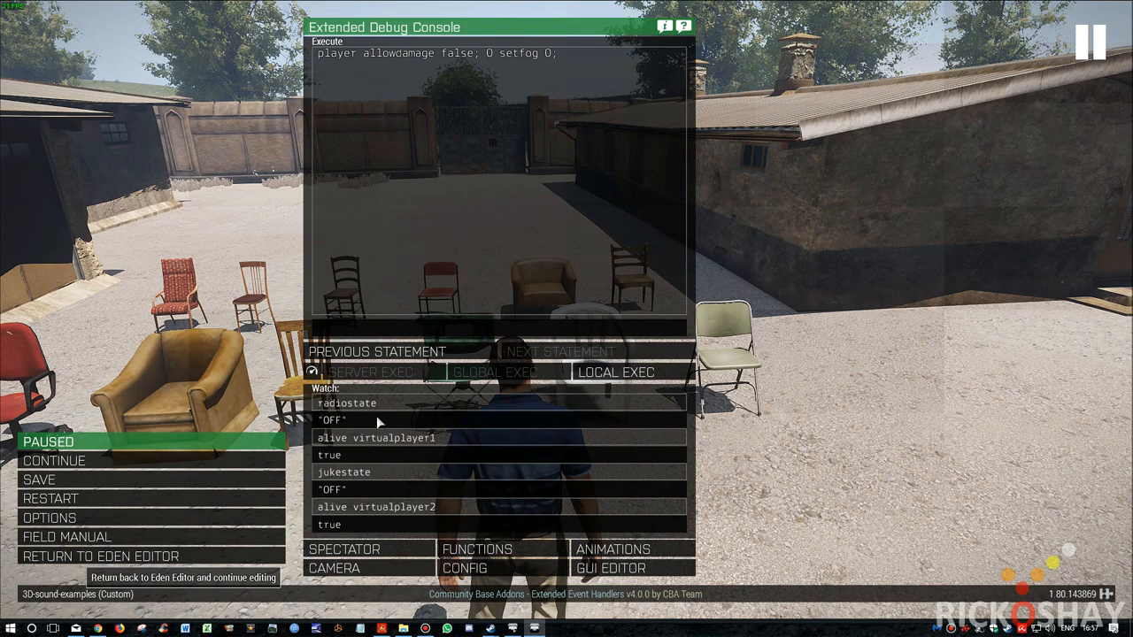
# - Return to Eden Editor and check the camping chair's Sit Down init calling scripts\sitdown.sqf
pyautogui.click(99, 556)
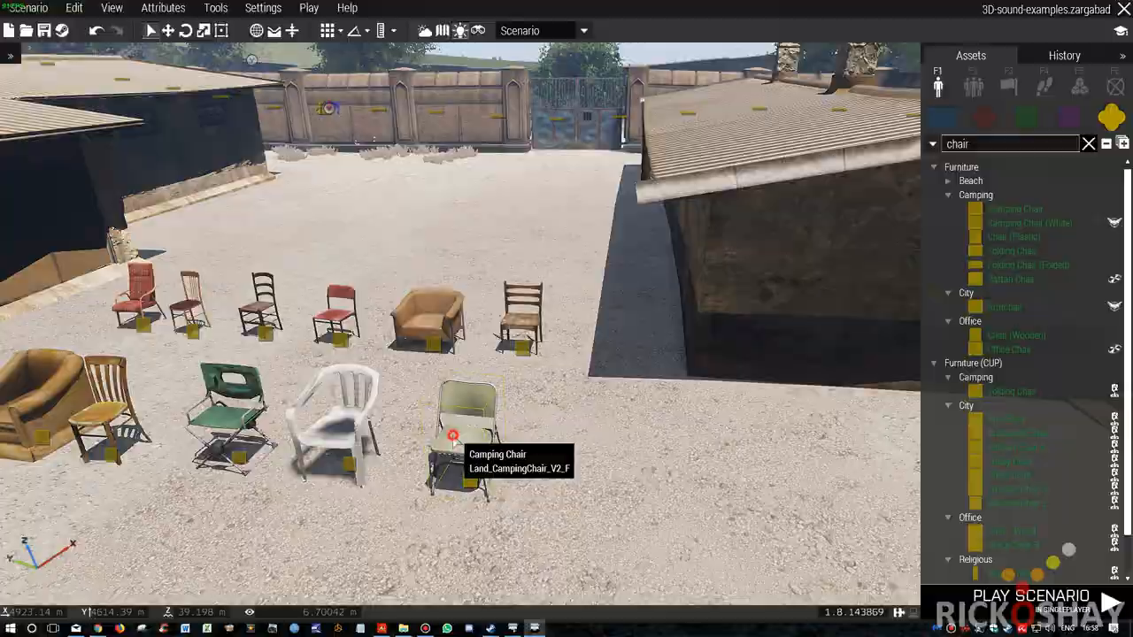
pyautogui.doubleClick(453, 436)
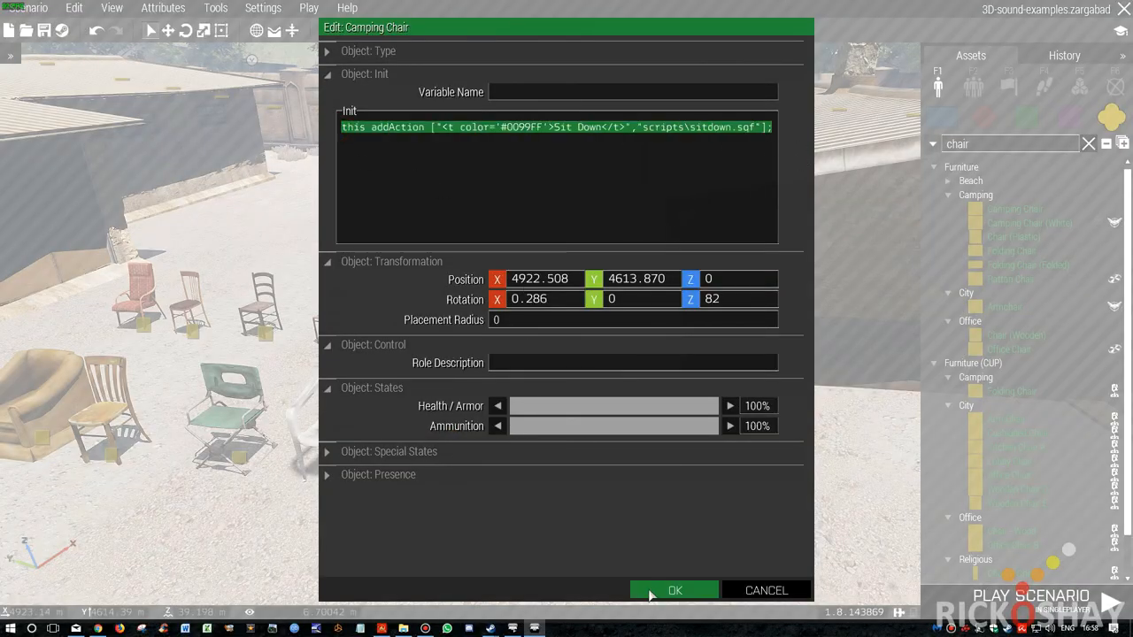
pyautogui.click(673, 591)
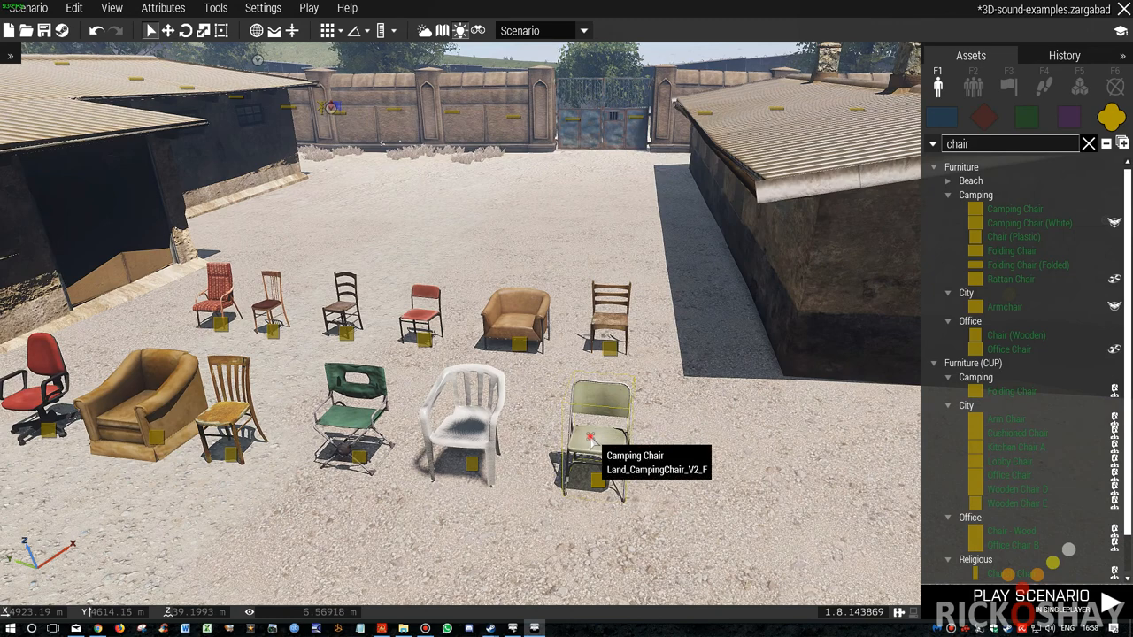
pyautogui.moveTo(492, 414)
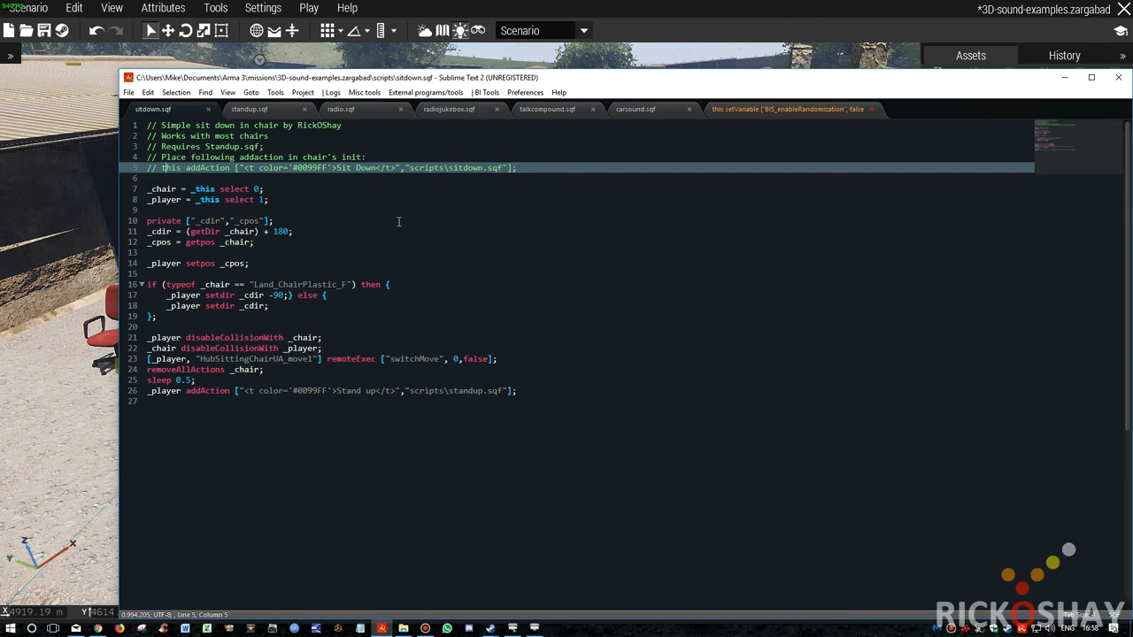
pyautogui.moveTo(505, 609)
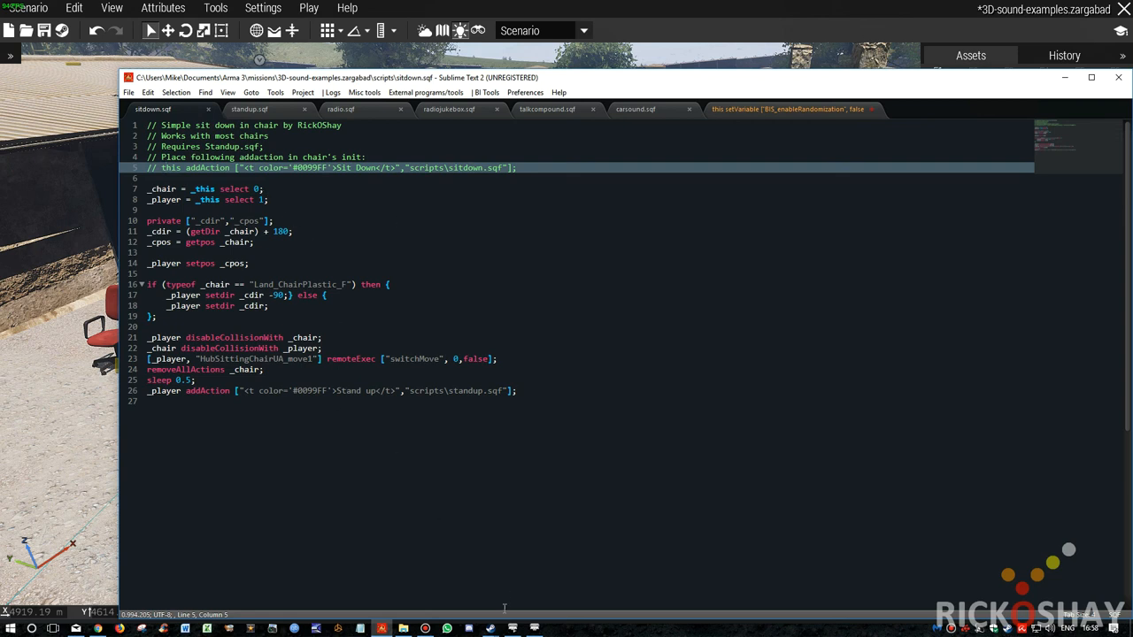